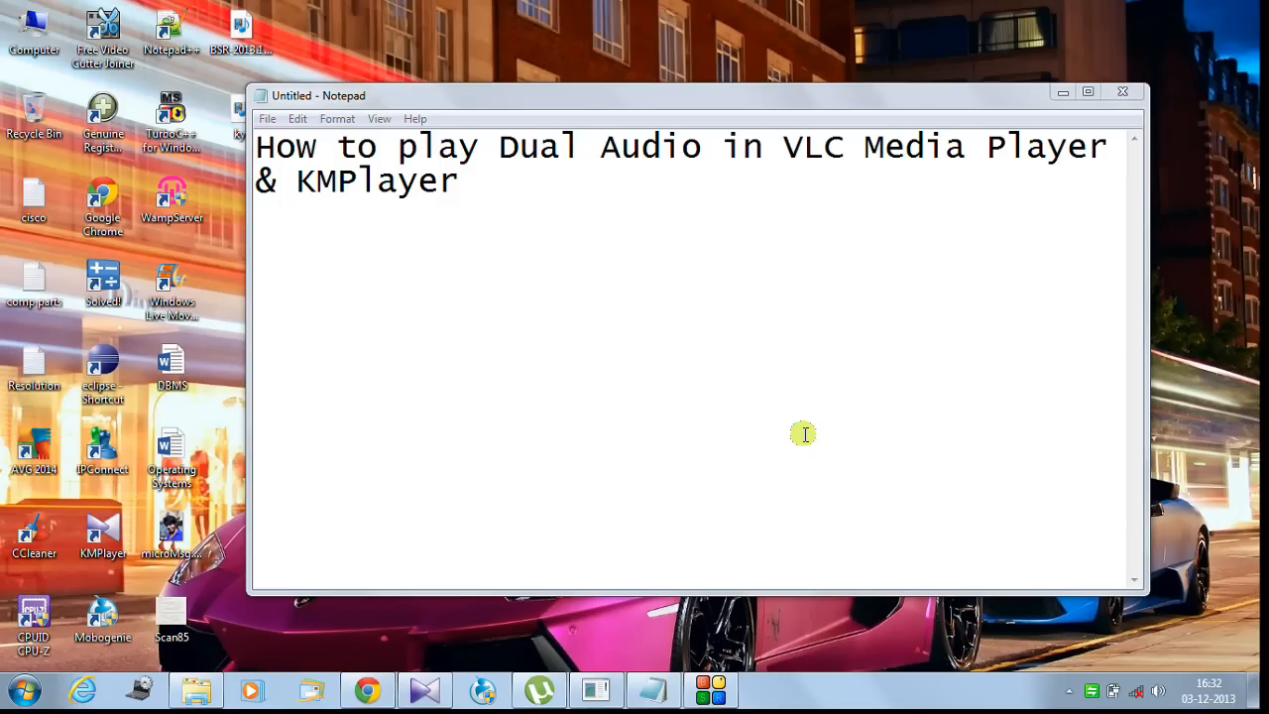
mouse_move(654, 469)
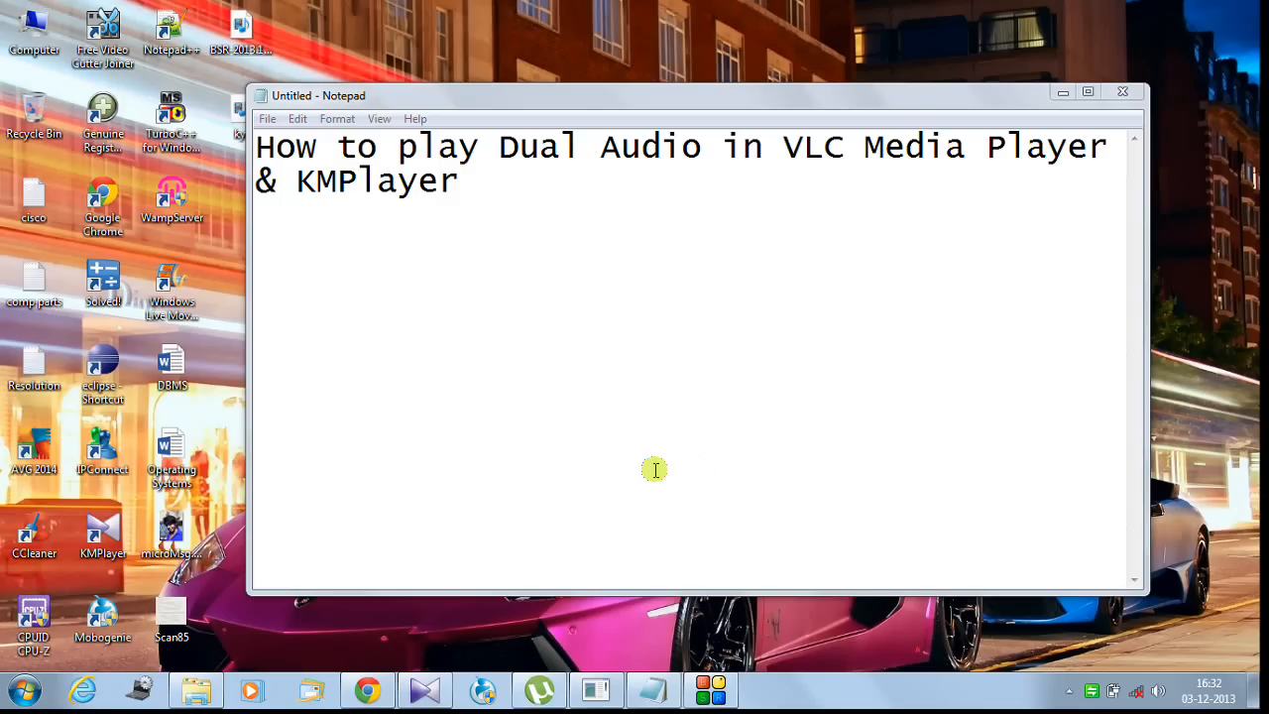
mouse_move(594, 568)
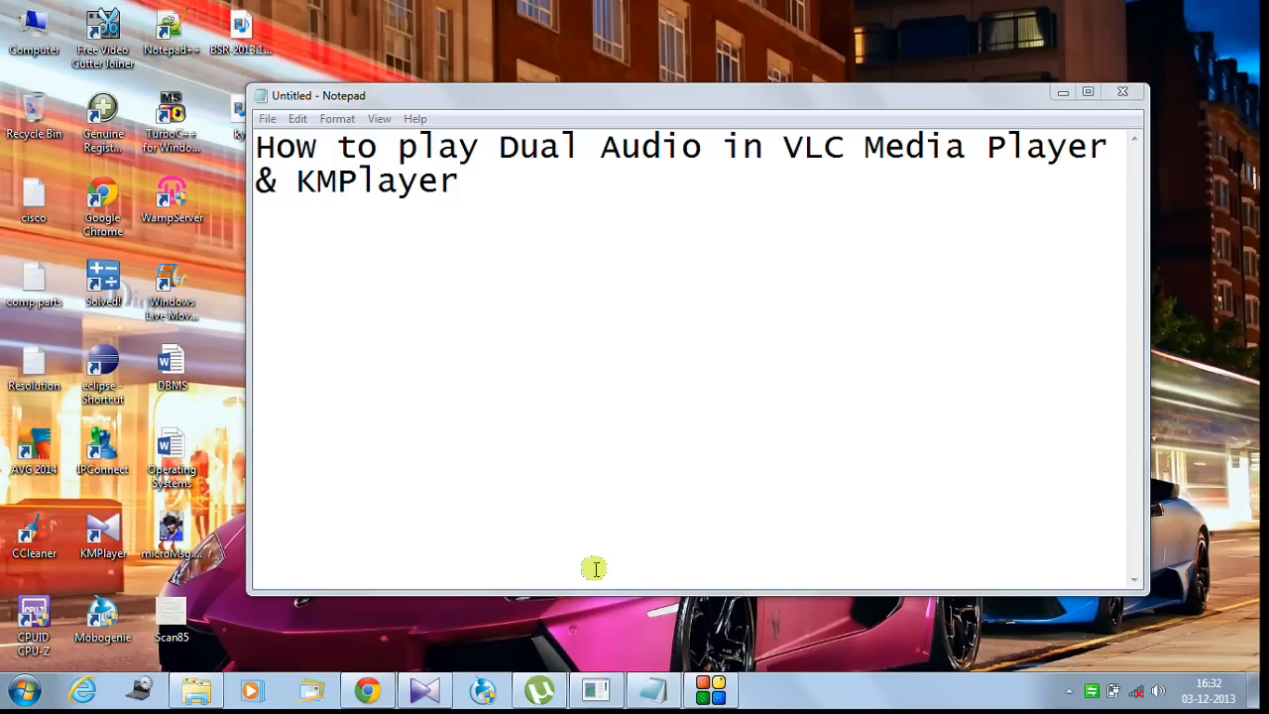
mouse_move(154, 687)
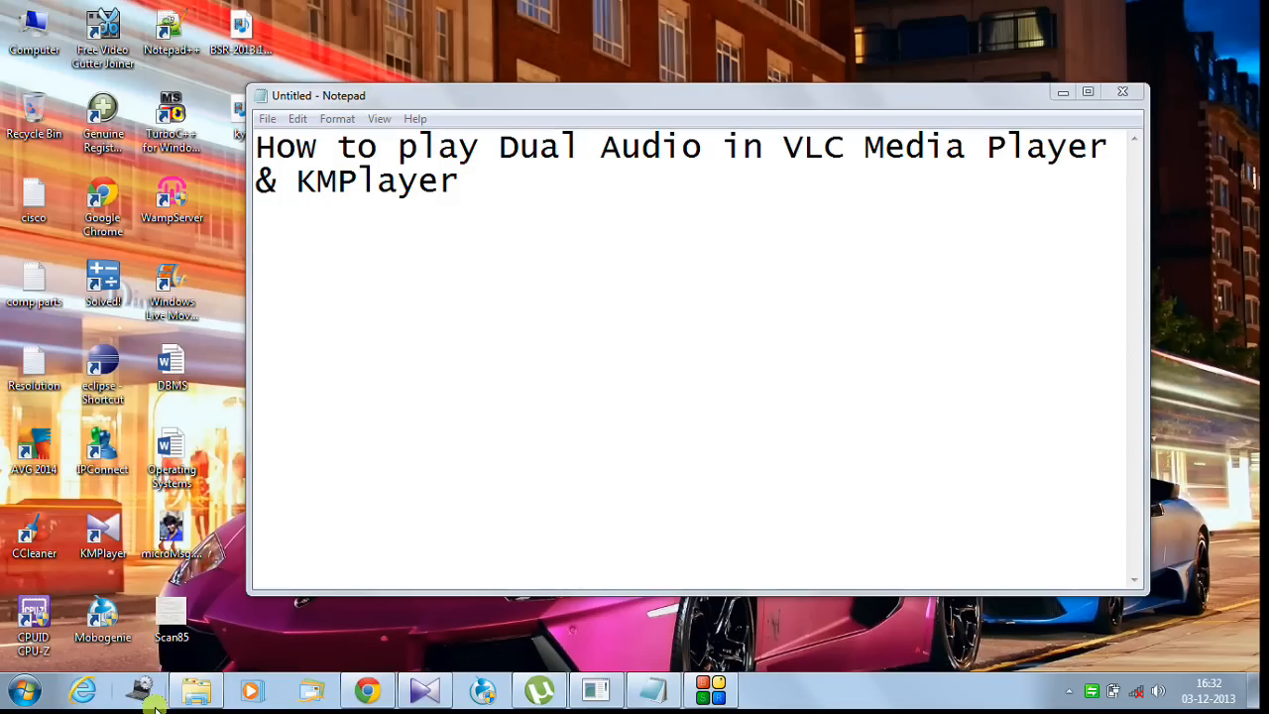
Open The International (2009) dual-audio MKV from Explorer in VLC media player
click(195, 689)
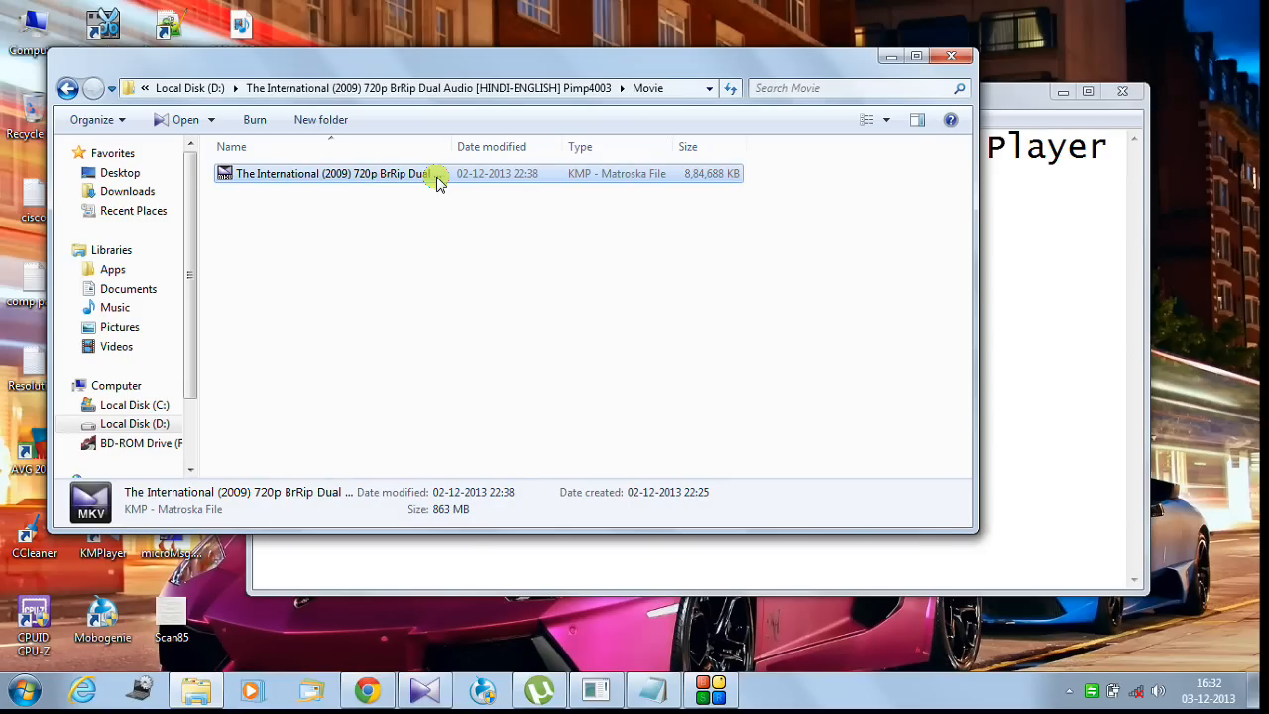
right_click(431, 172)
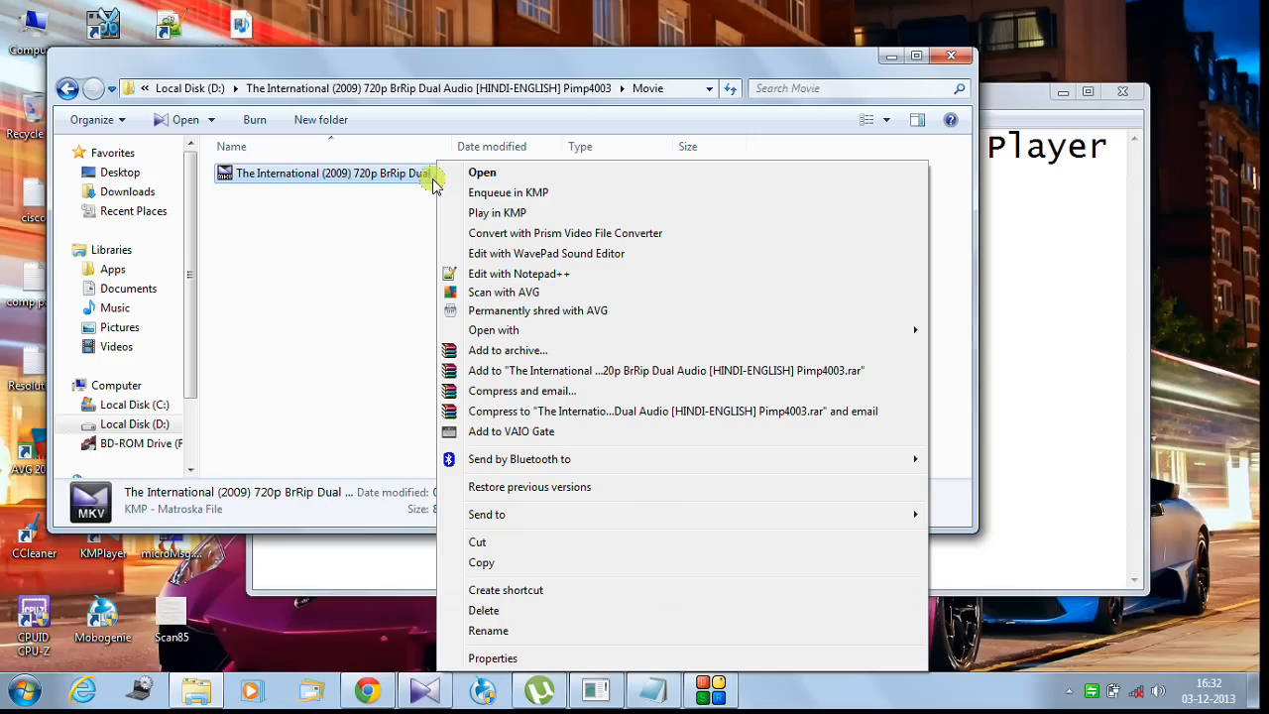
mouse_move(432, 329)
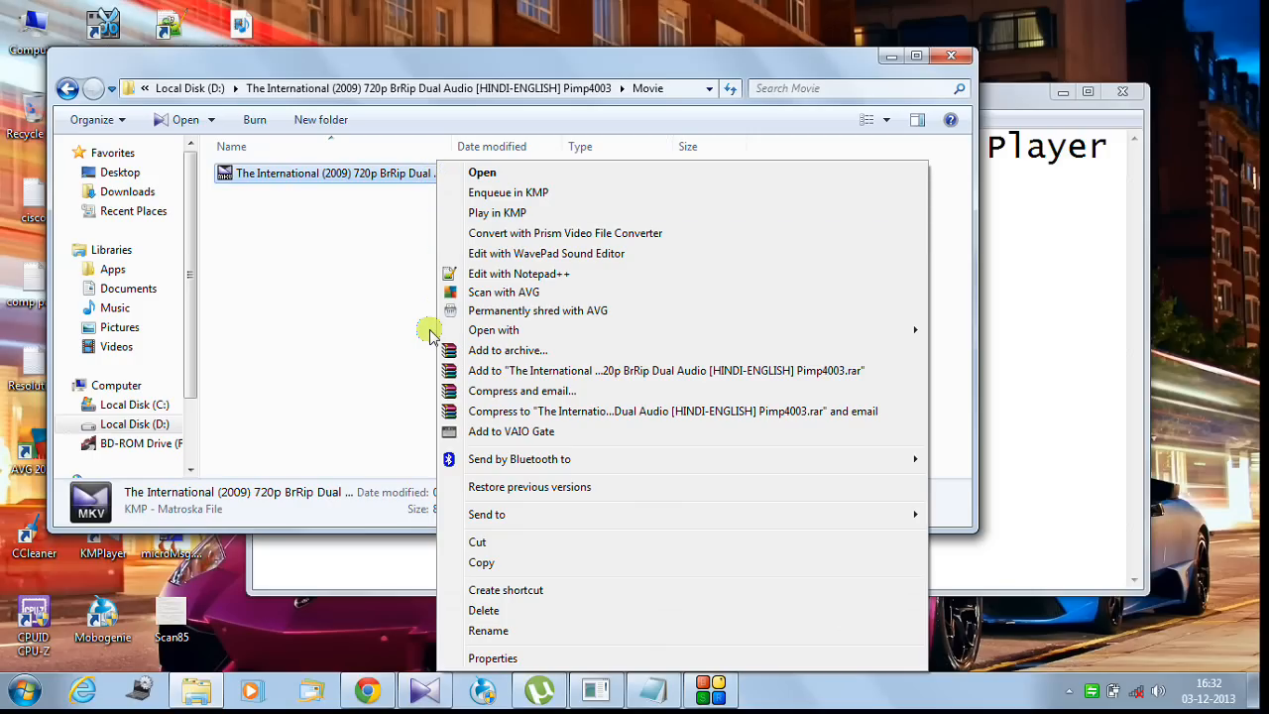
click(492, 329)
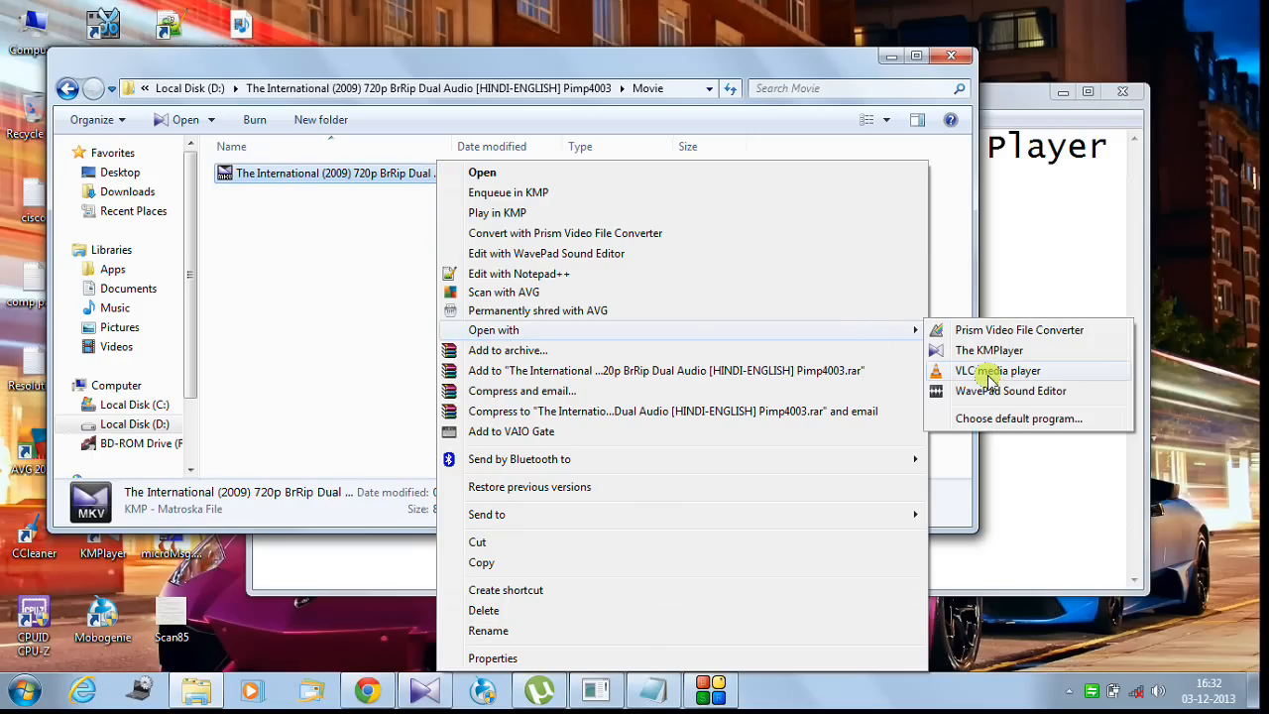
click(997, 370)
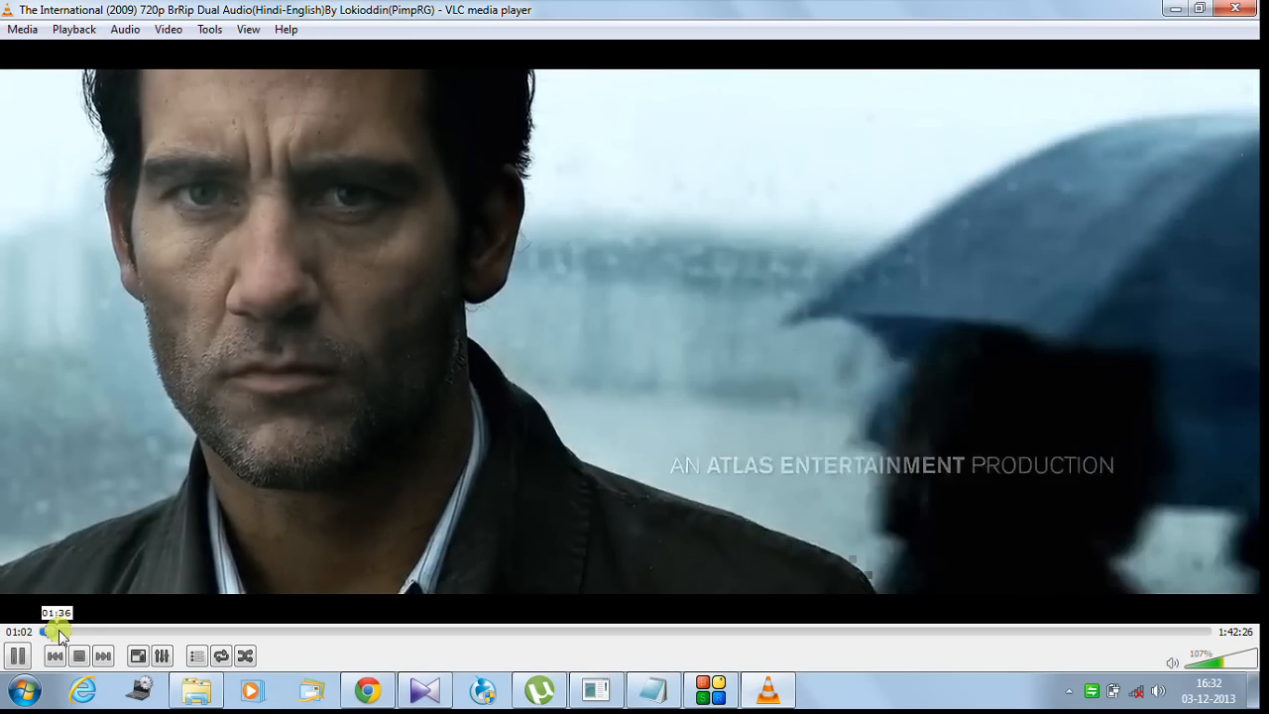
Jump ahead in the movie and pause at about 01:59
click(47, 631)
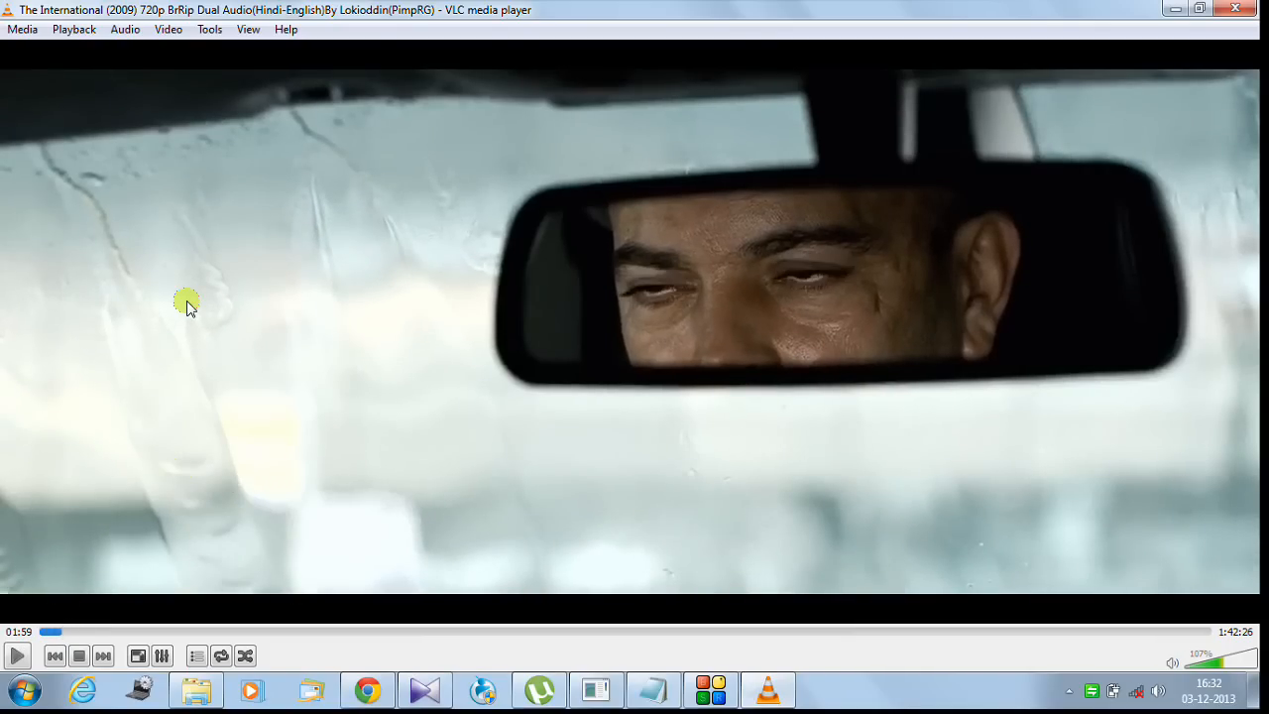
click(125, 29)
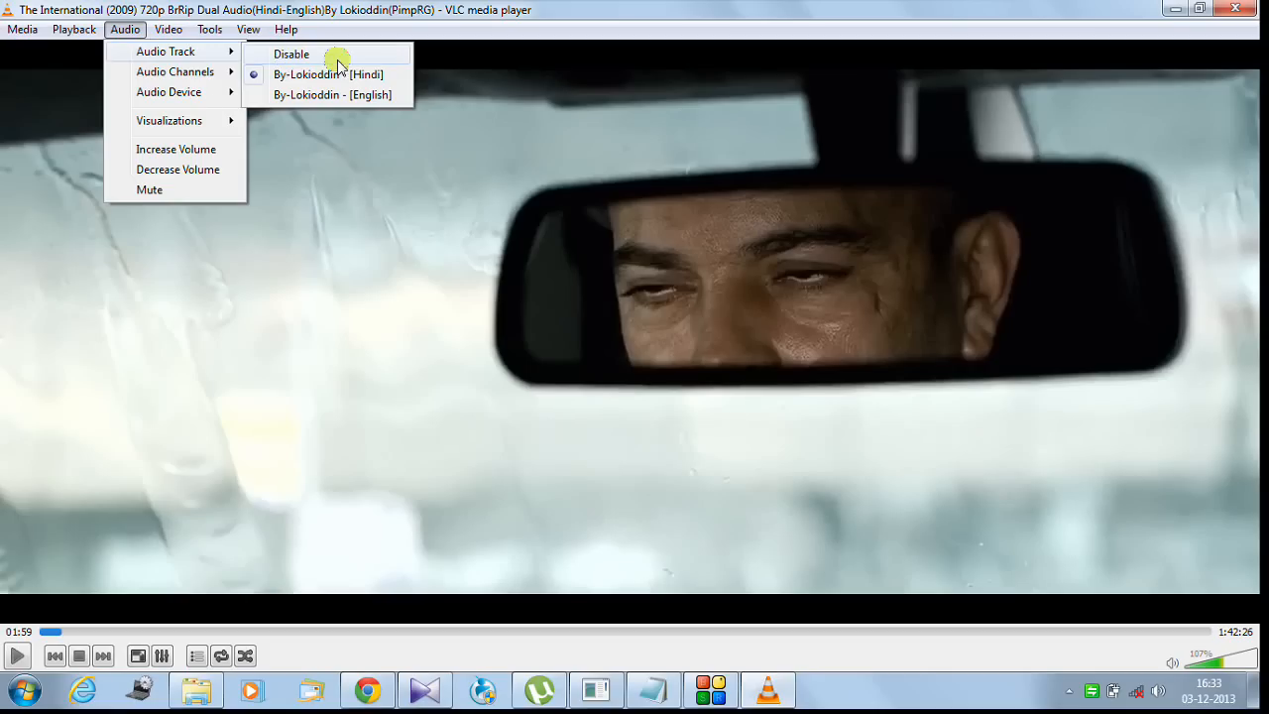
mouse_move(346, 94)
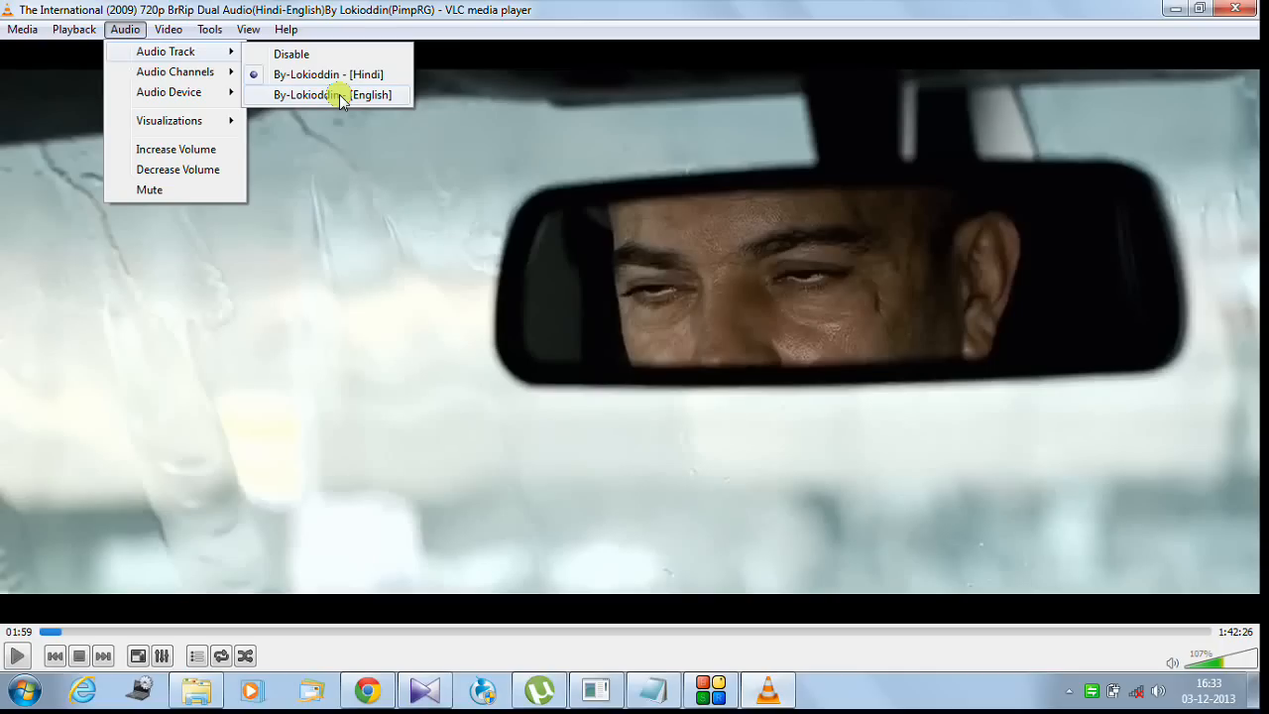
Select the By-Lokioddin [English] audio track and resume playback
click(334, 95)
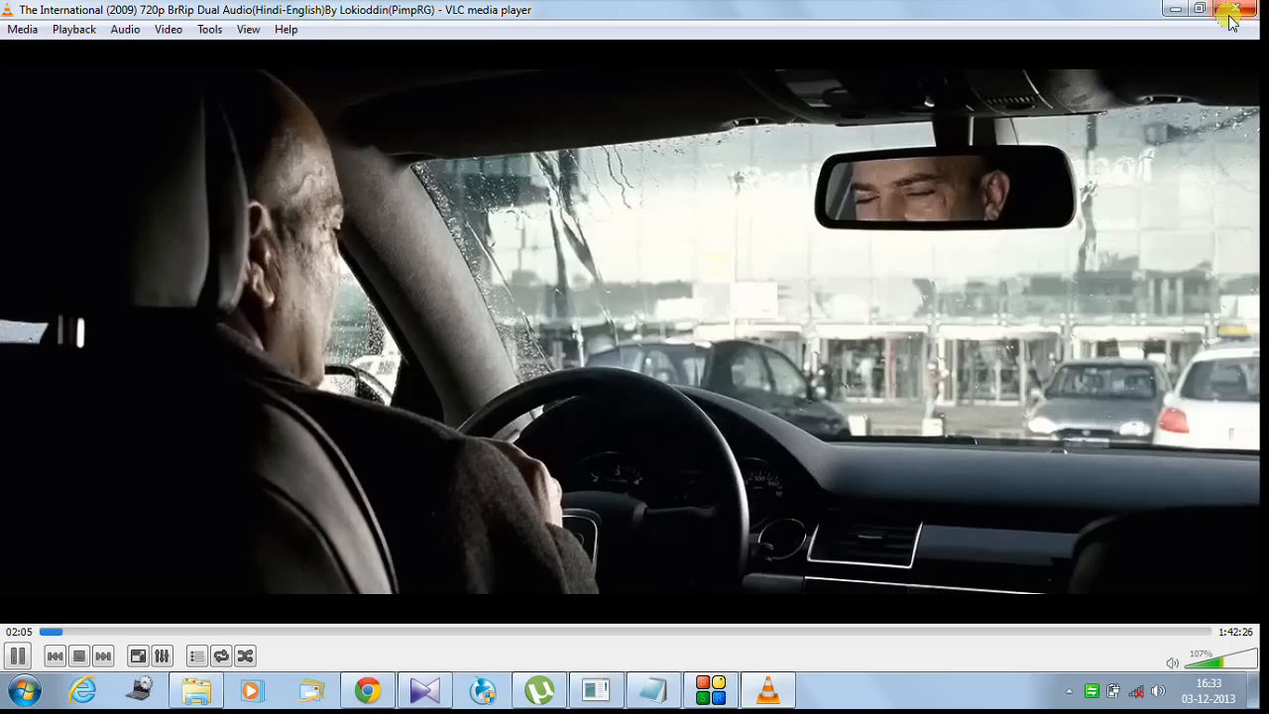
Close VLC and double-click the MKV to play it in KMPlayer
click(1234, 18)
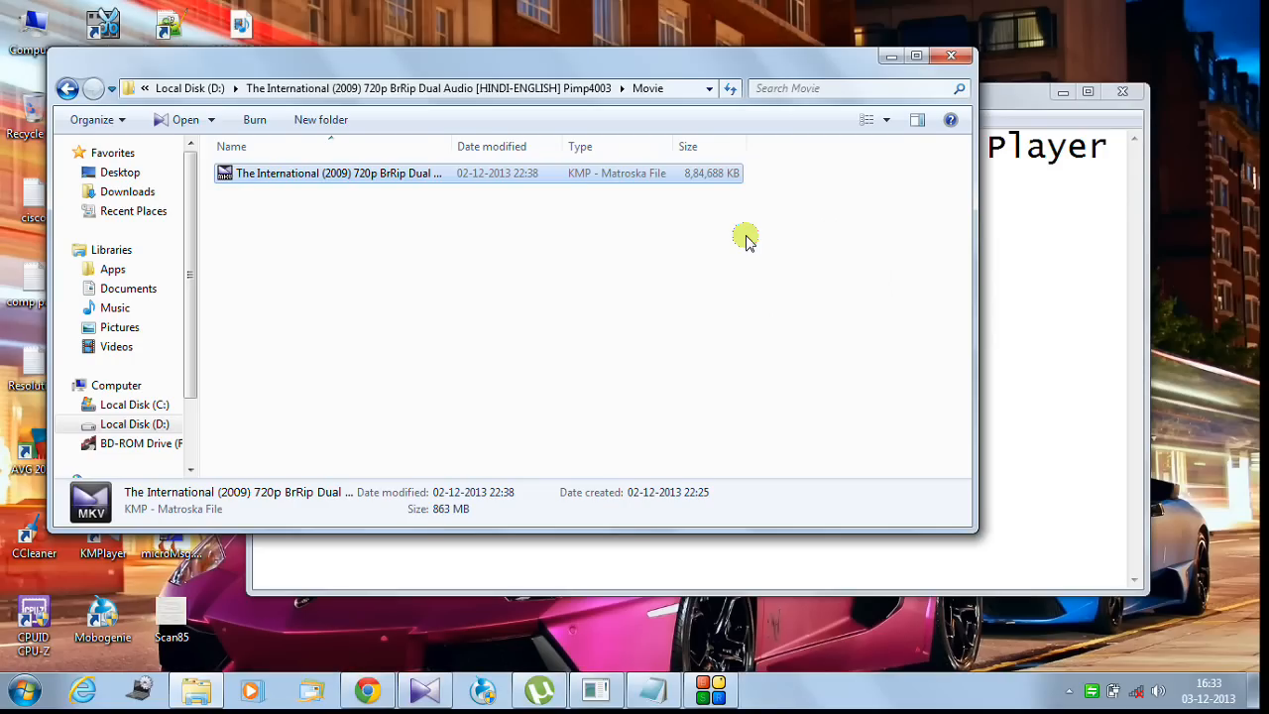
mouse_move(590, 233)
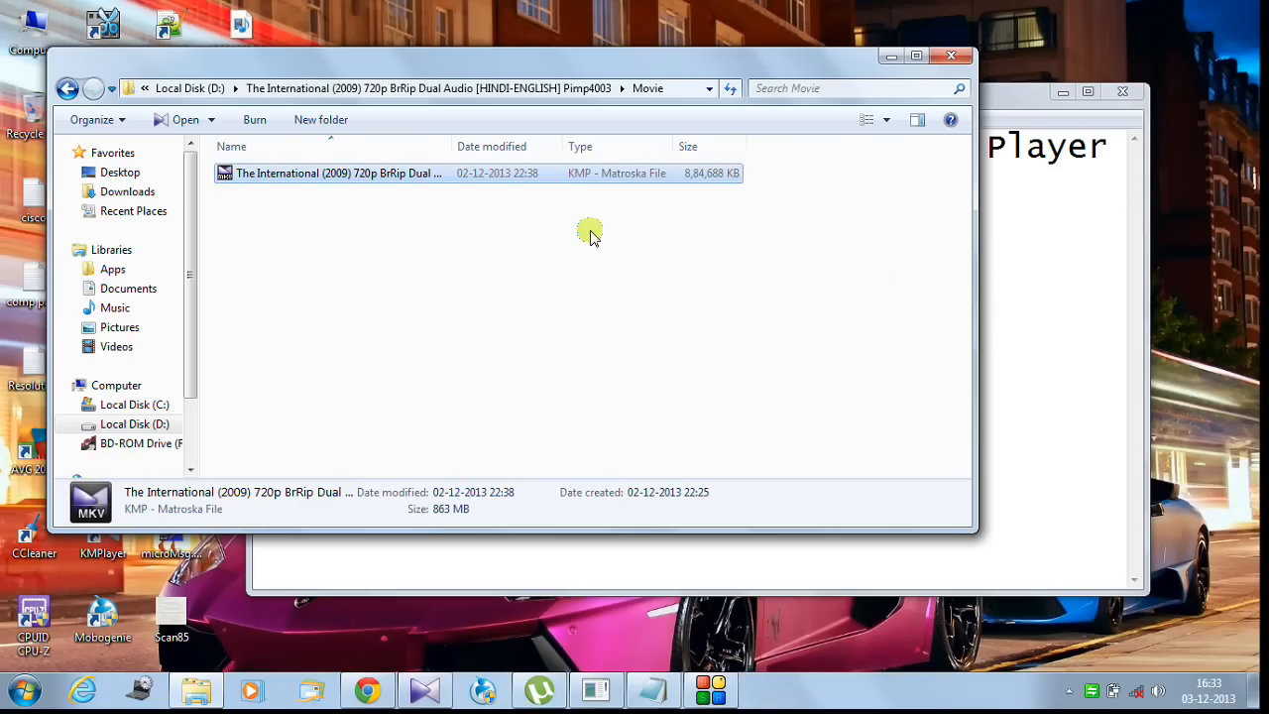
mouse_move(441, 219)
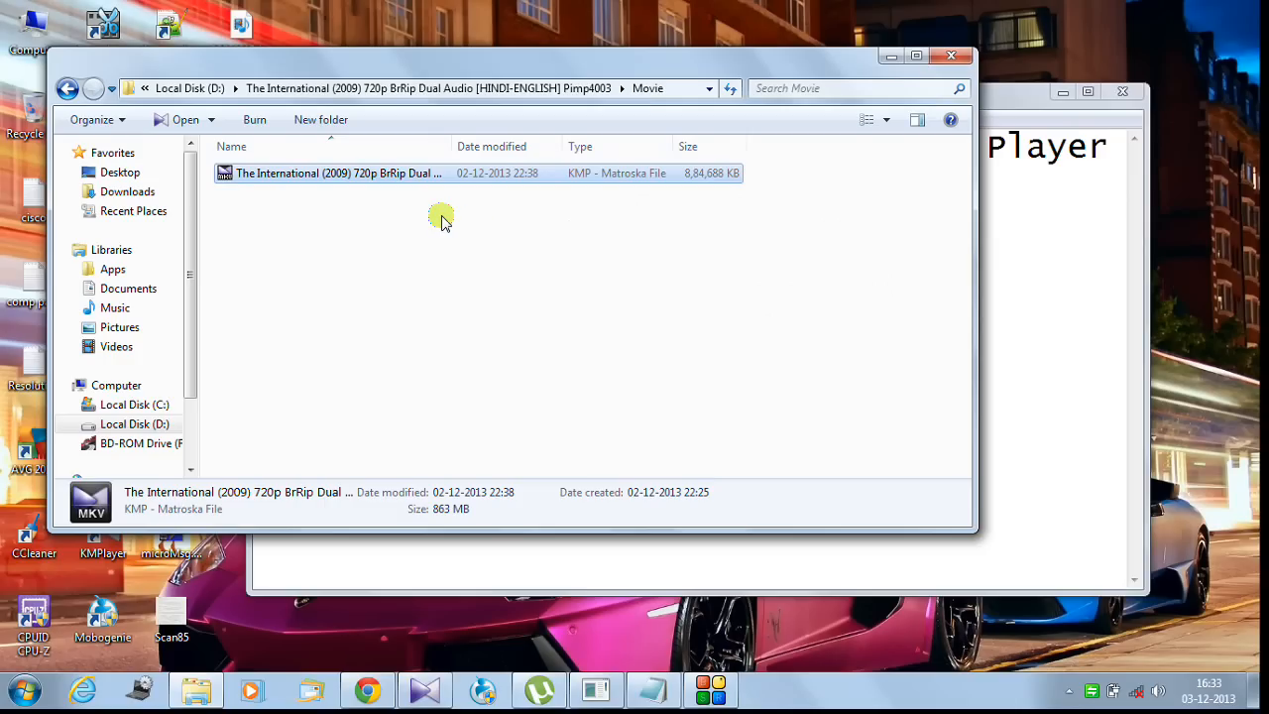
mouse_move(435, 177)
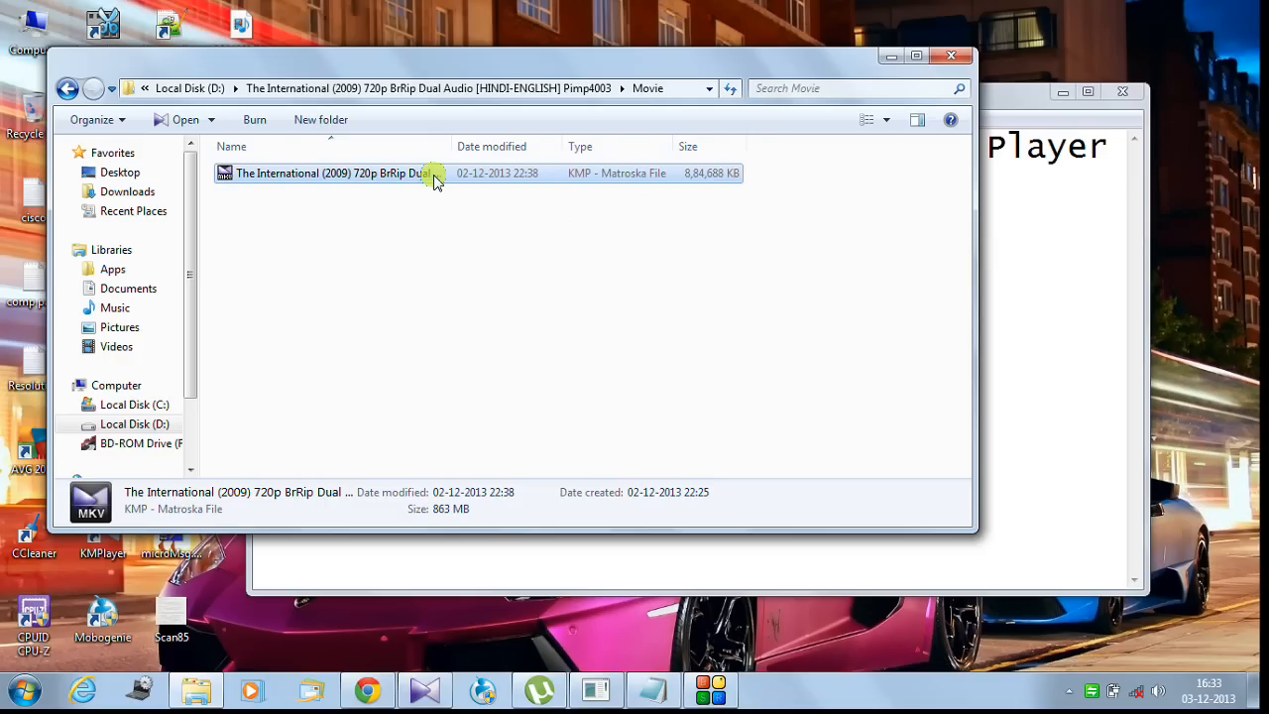
mouse_move(398, 204)
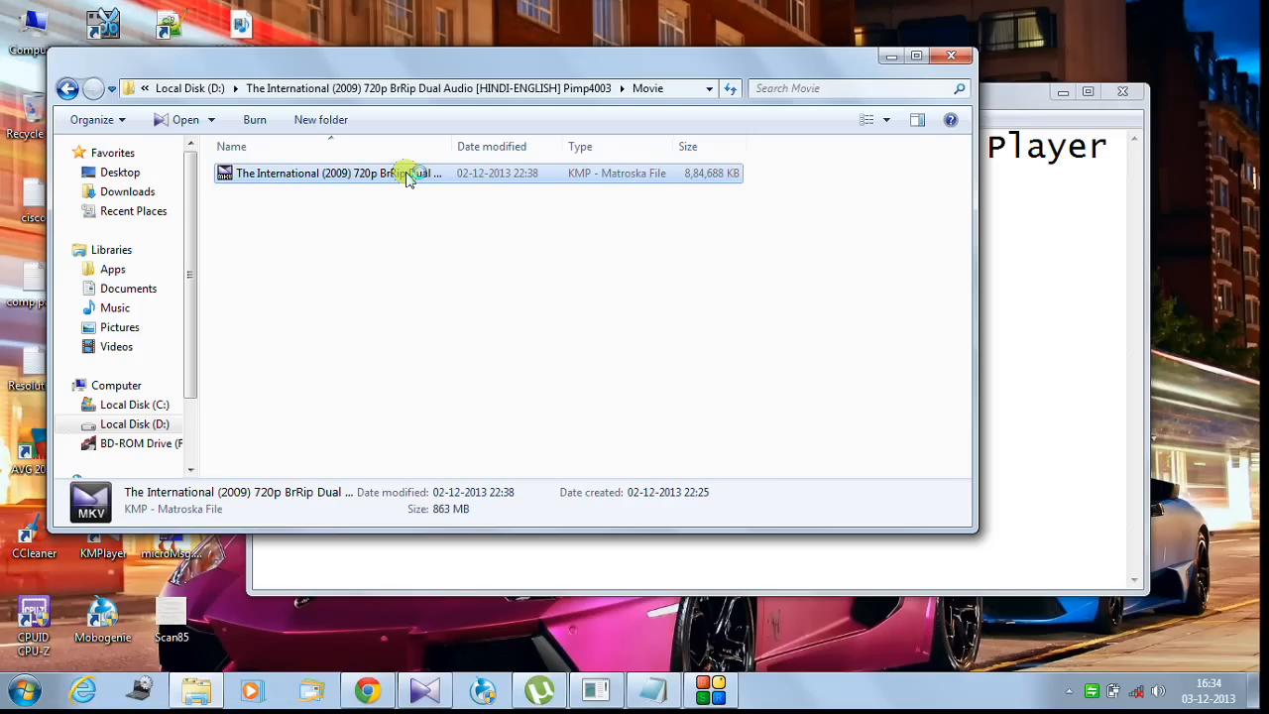
double_click(337, 173)
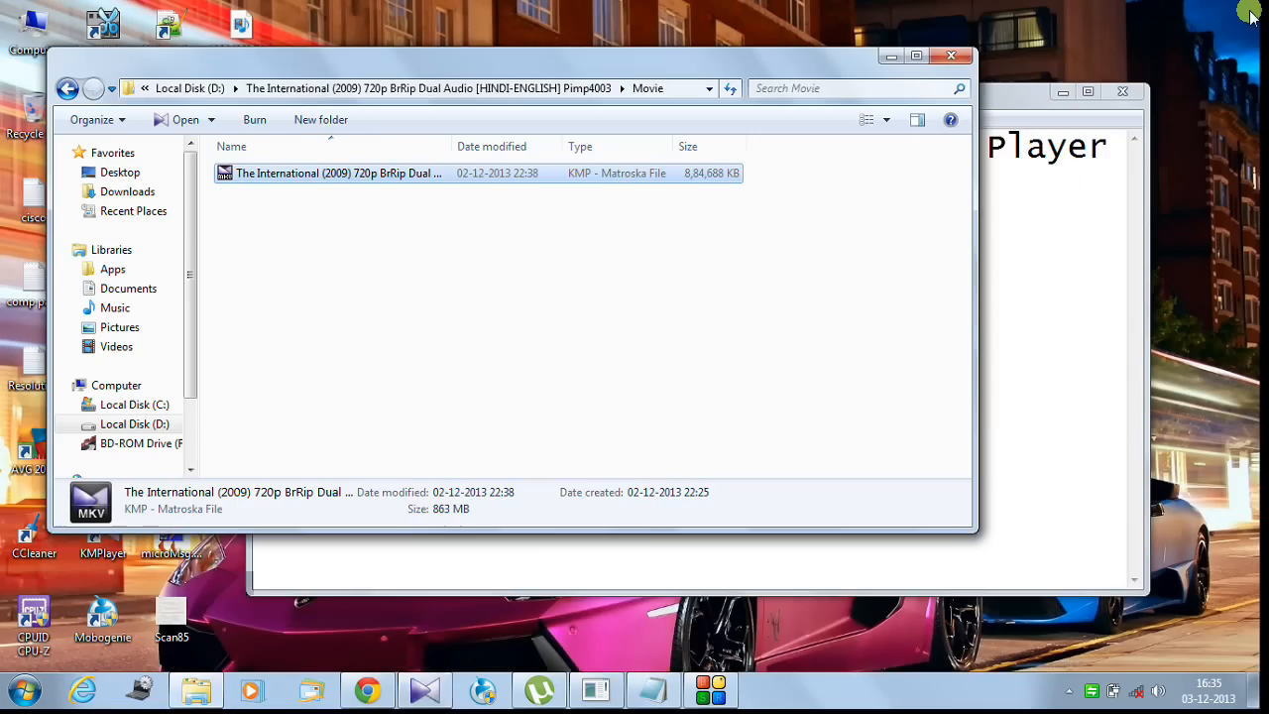
mouse_move(1103, 88)
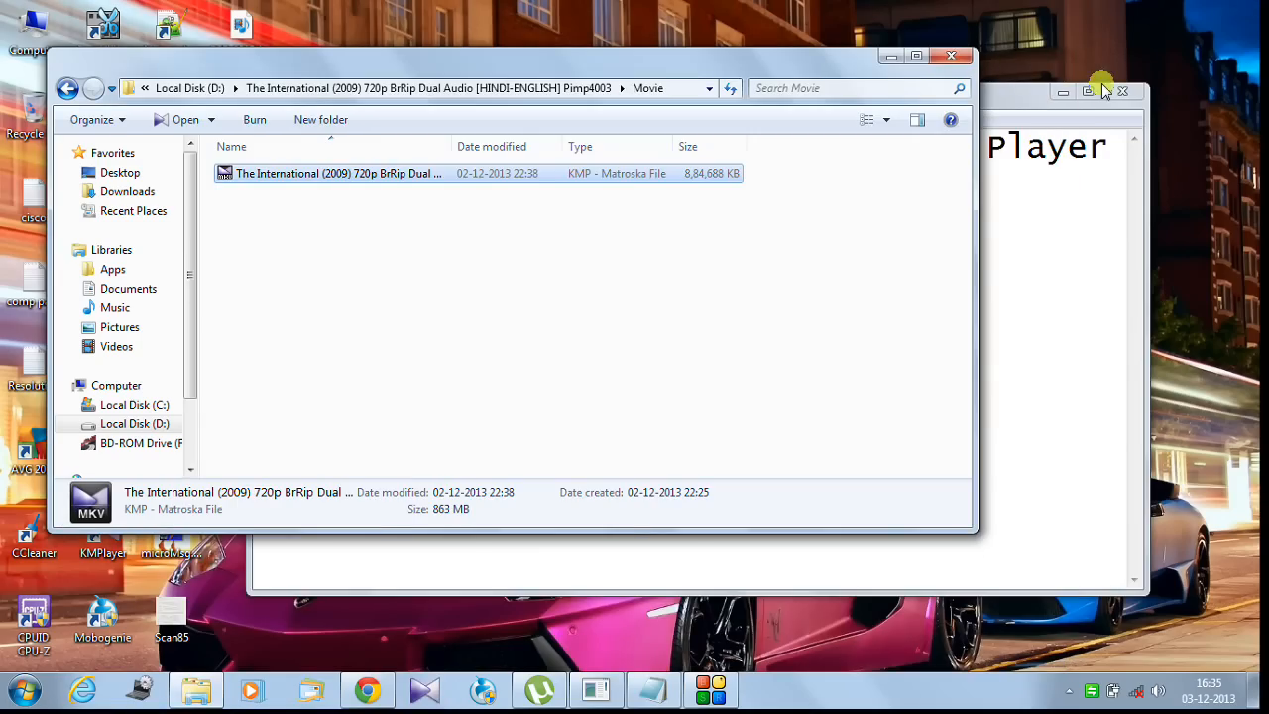